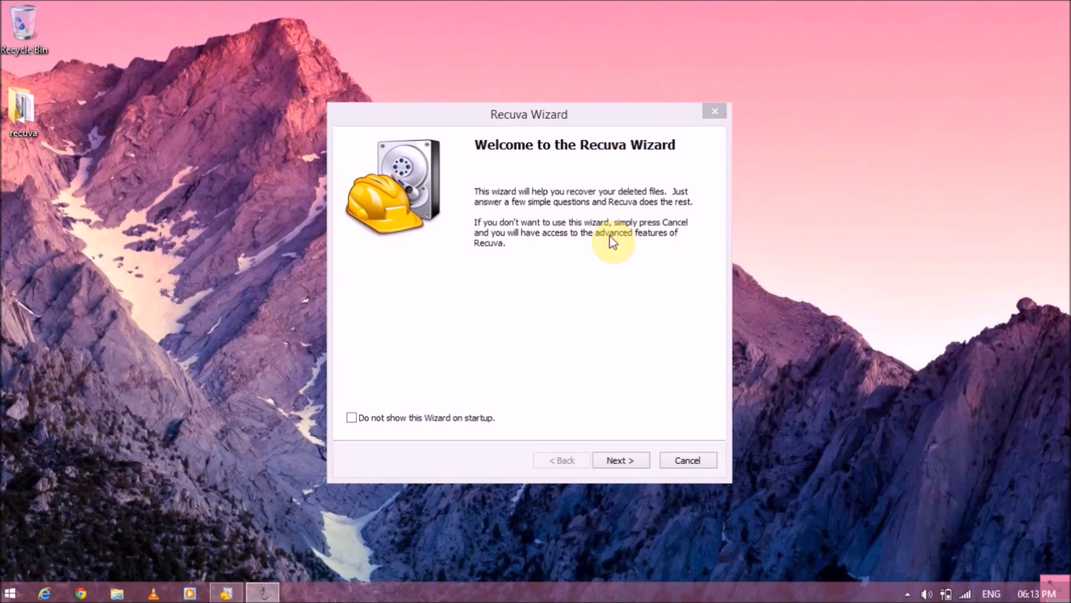
mouse_move(190, 550)
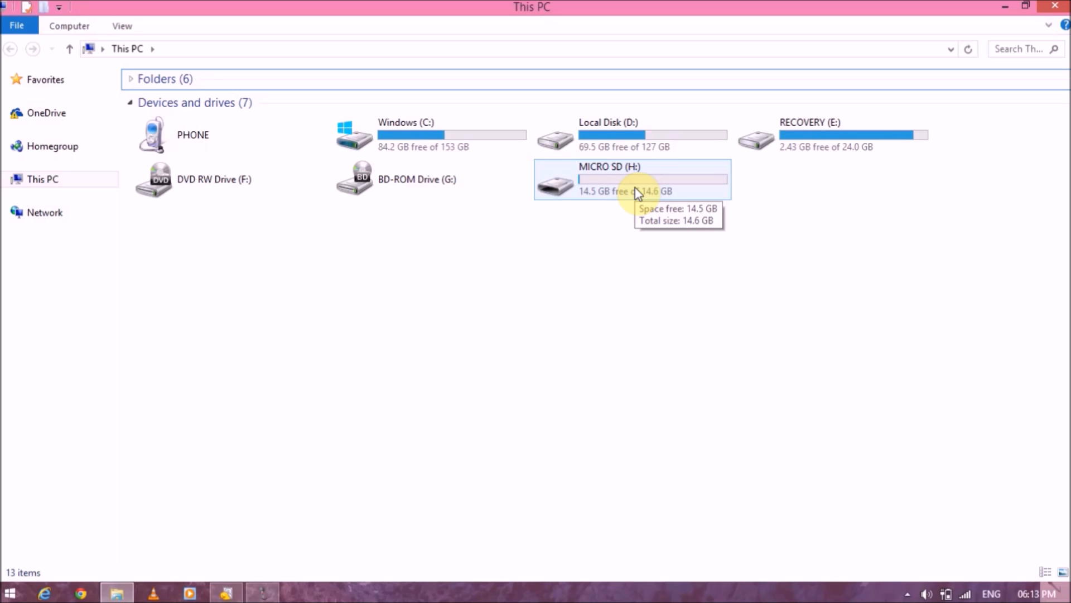
Select the 14.6 GB MICRO SD (H:) drive under This PC.
click(864, 134)
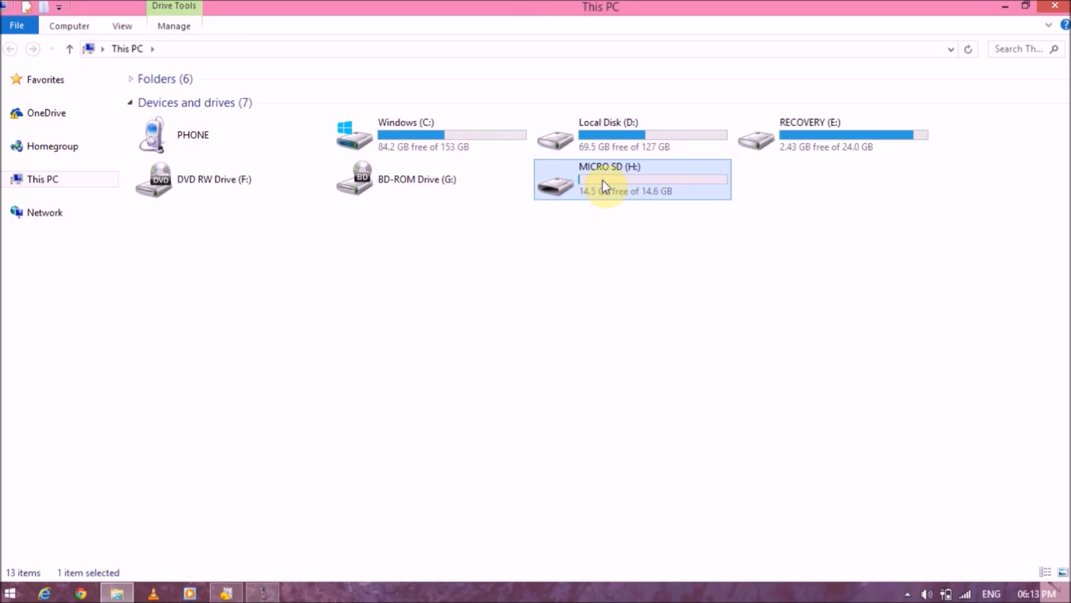
Open MICRO SD (H:) and select the video episode, Distro.apk and dog photo files.
double_click(608, 179)
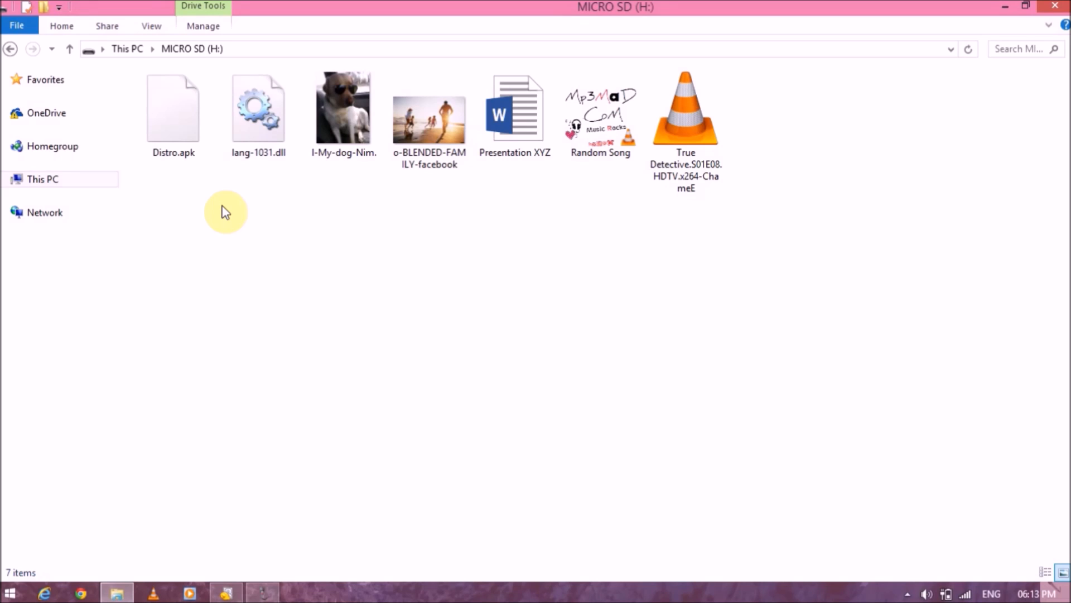
click(685, 112)
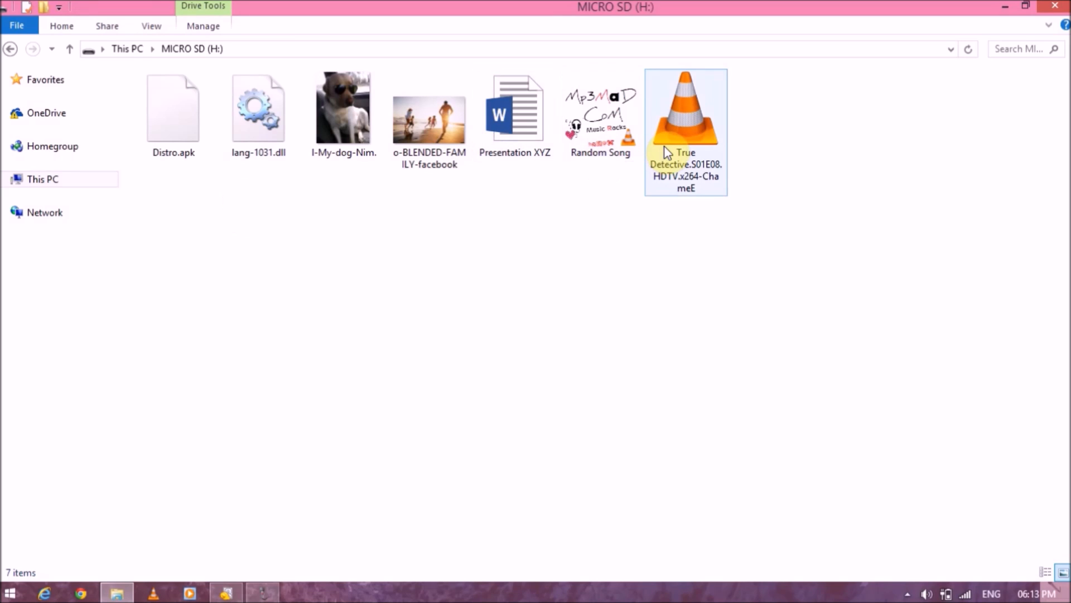
click(173, 113)
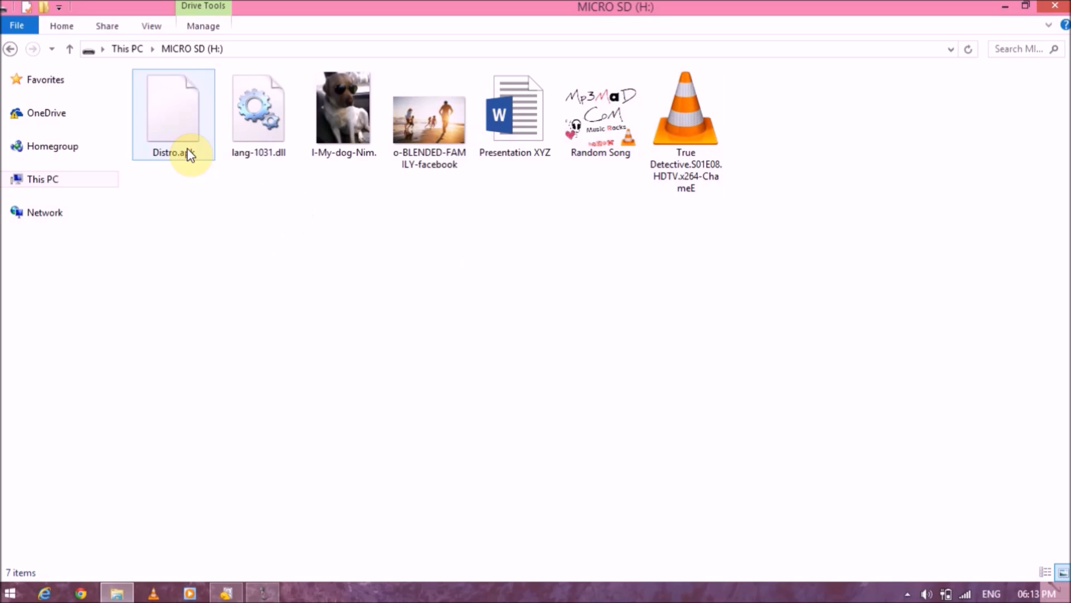
click(344, 113)
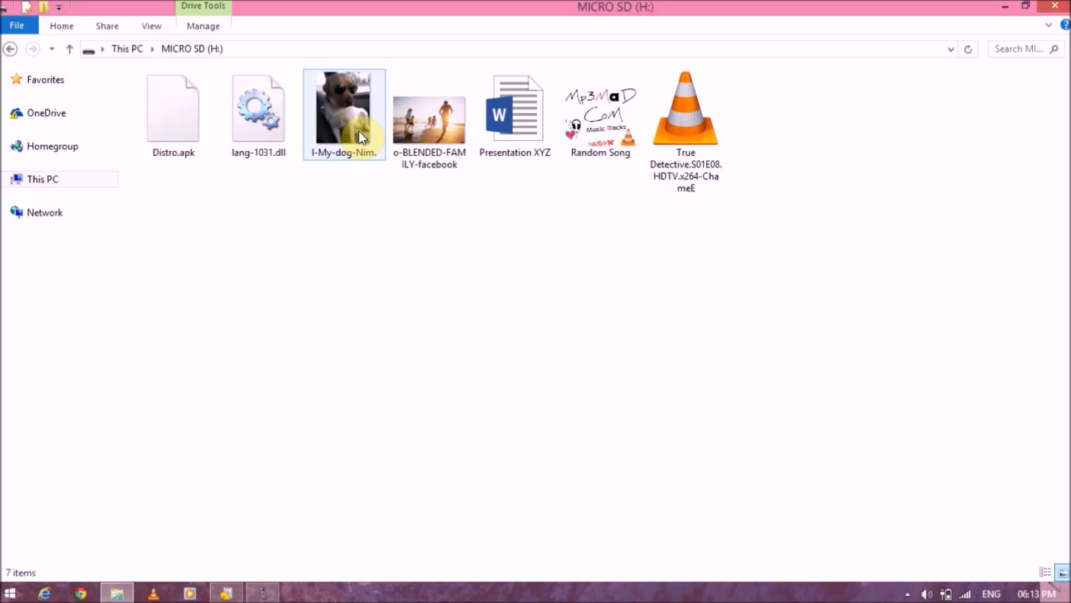
click(429, 116)
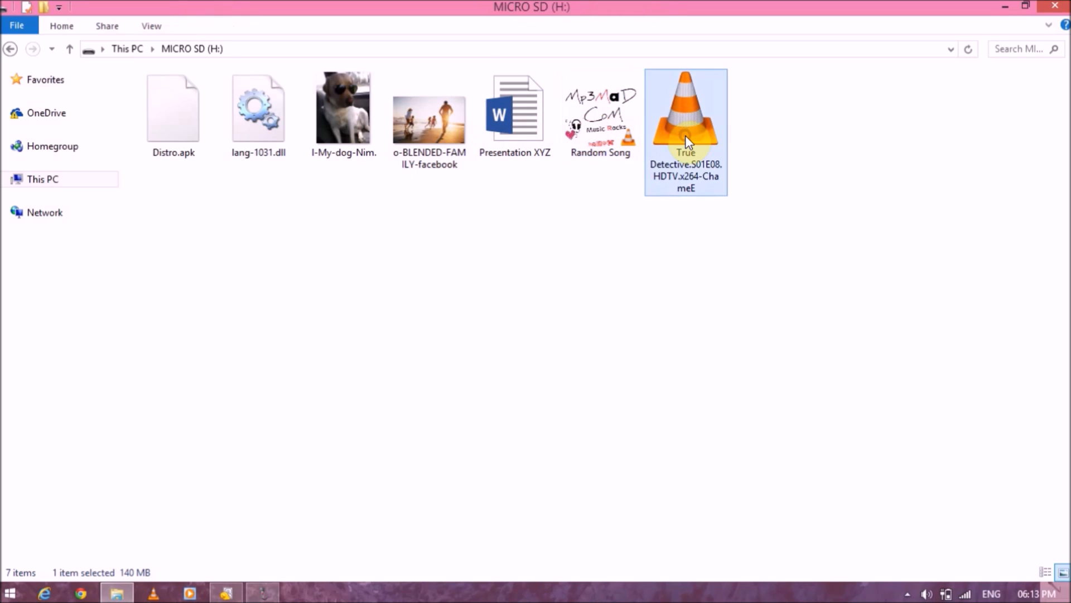
mouse_move(758, 222)
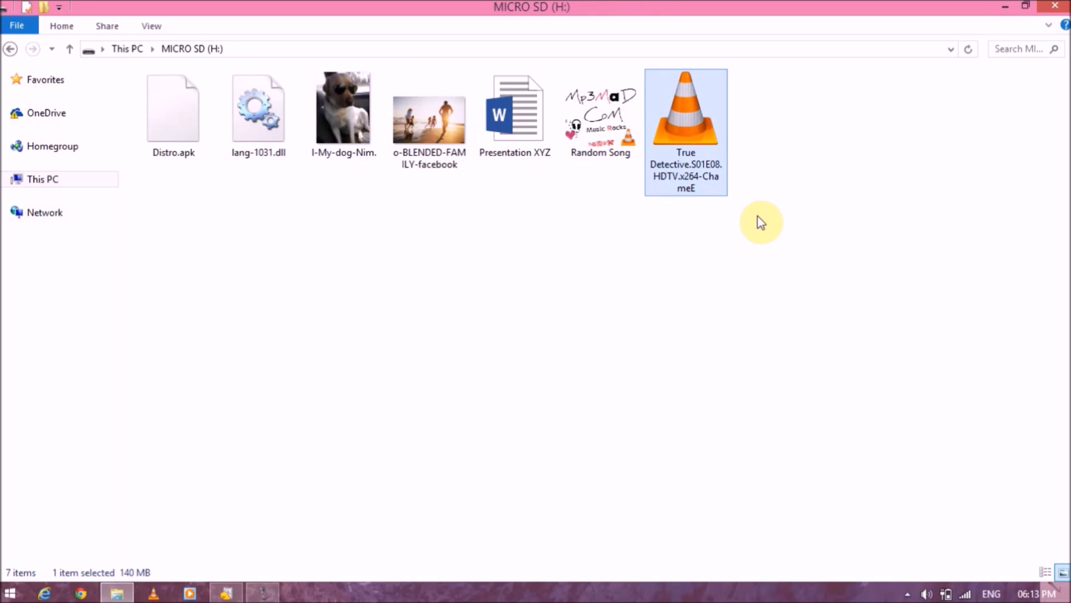
mouse_move(751, 266)
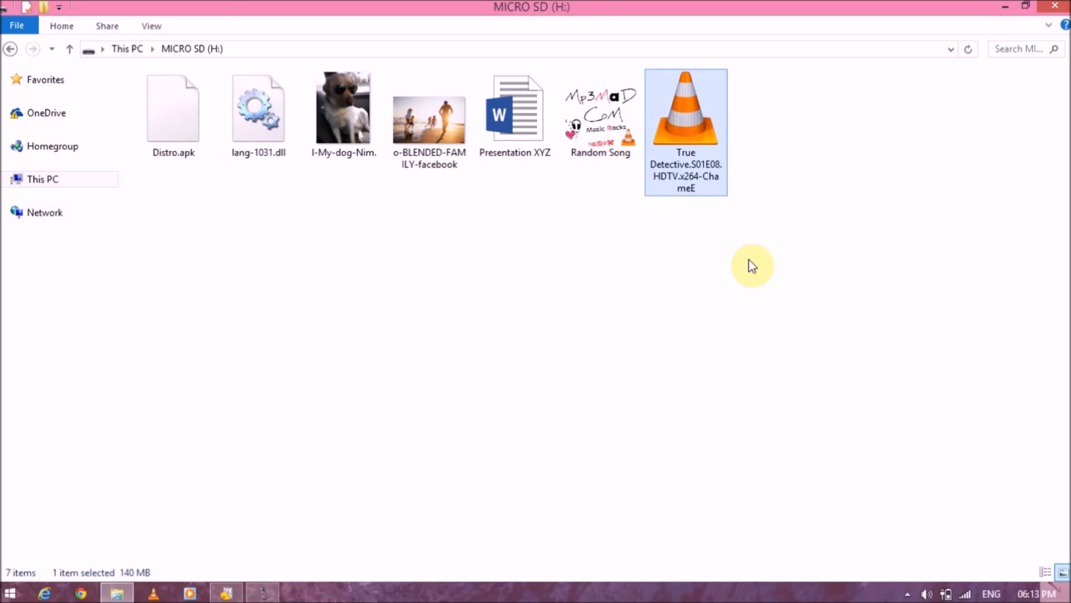
Select all seven files on H: with Ctrl+A and delete them.
key(ctrl+a)
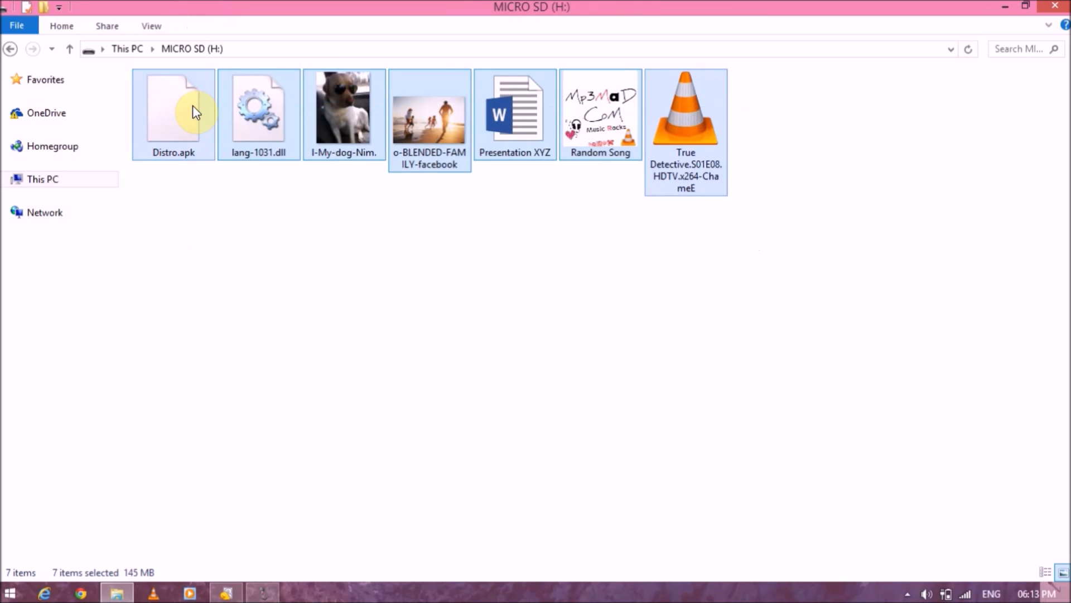
key(Delete)
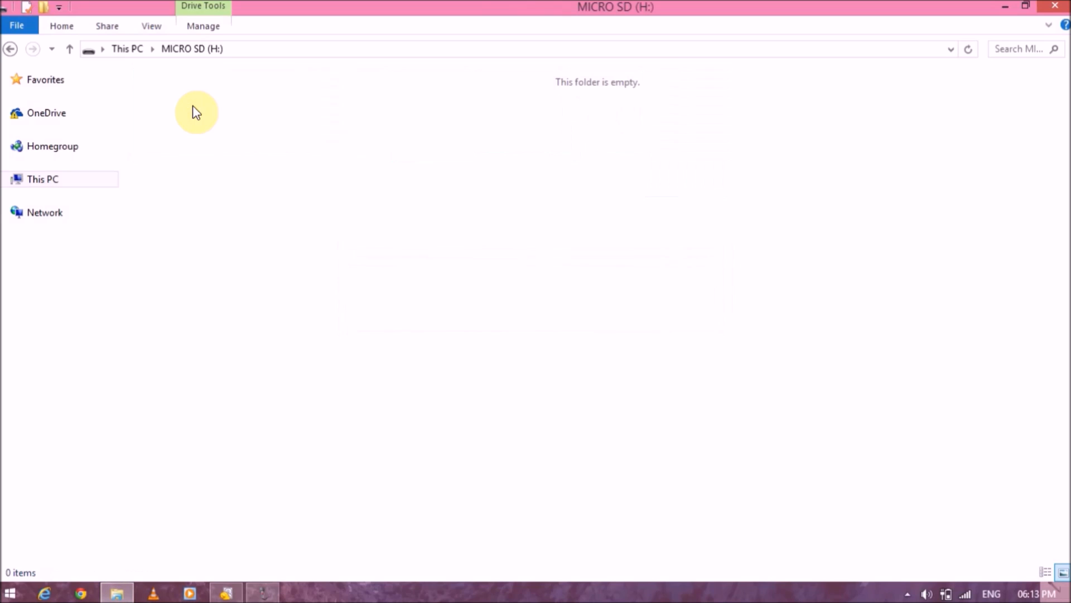
mouse_move(229, 210)
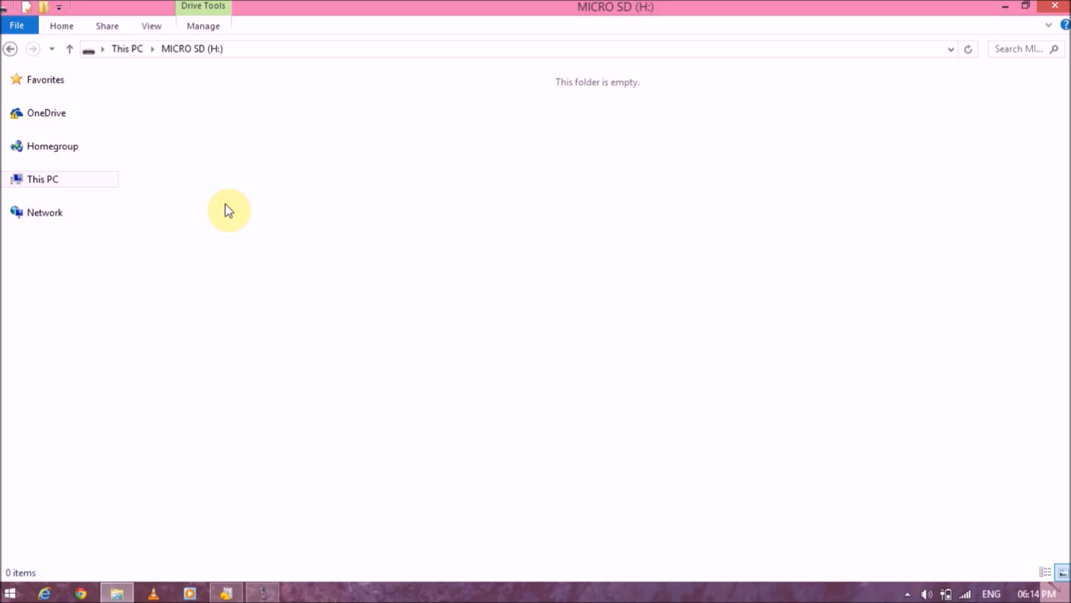
mouse_move(224, 207)
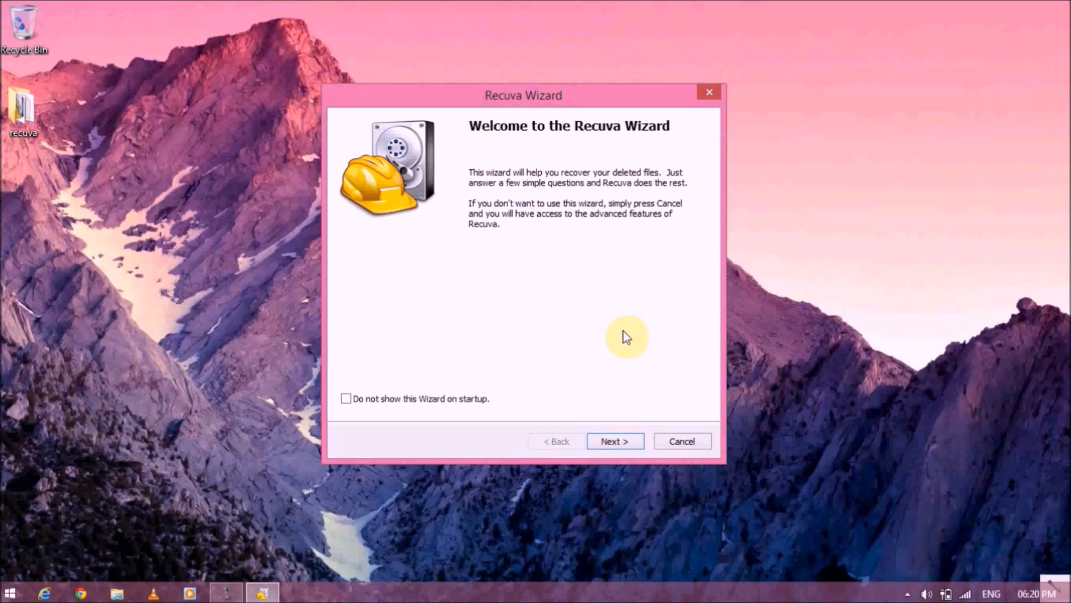
mouse_move(586, 354)
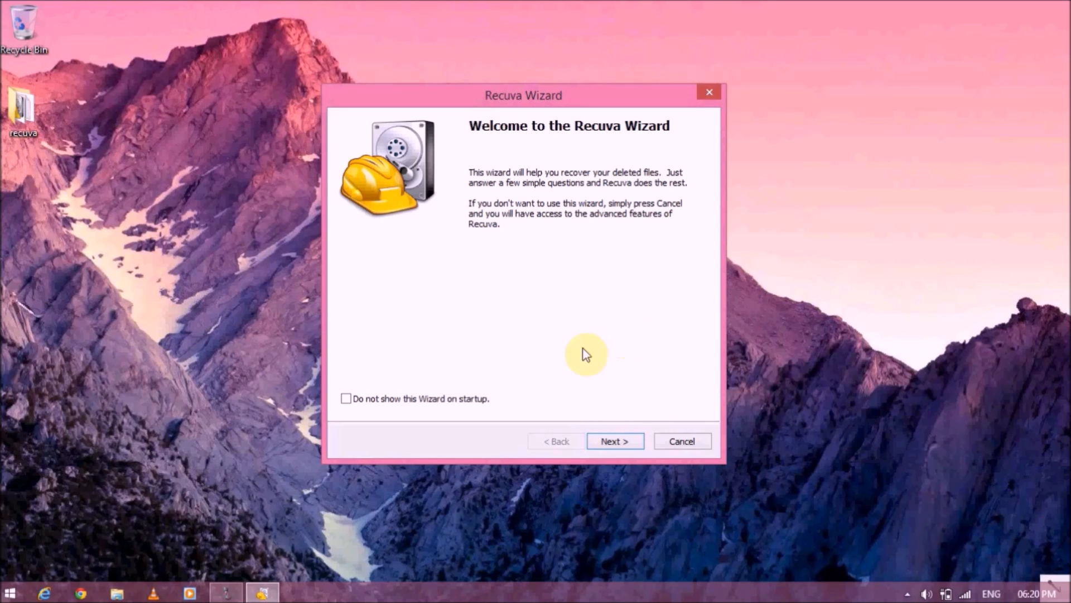
Advance past the Recuva Wizard welcome page to the File type page.
click(614, 441)
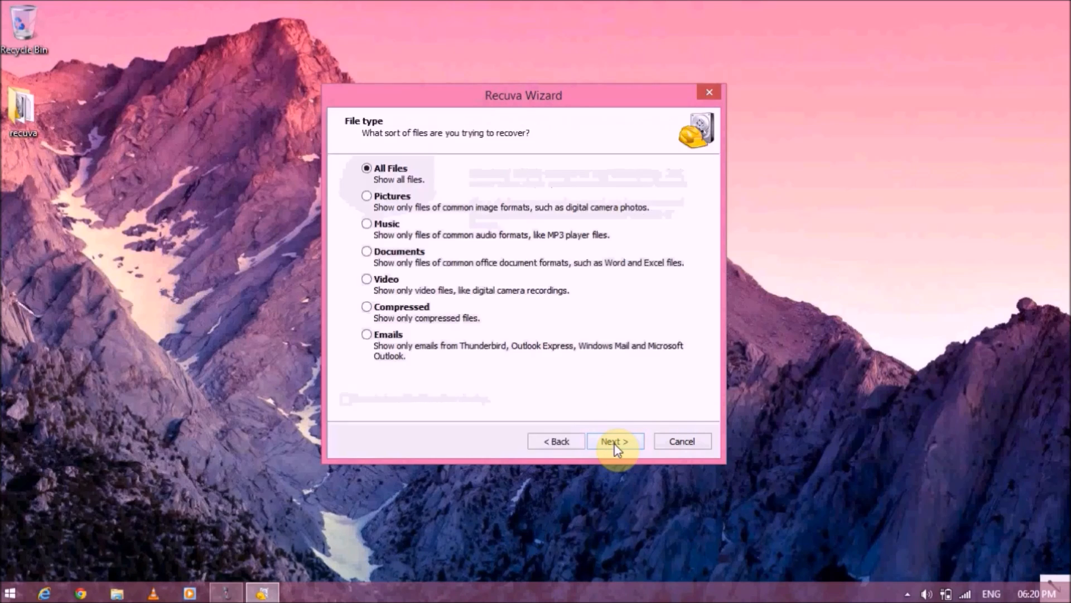
mouse_move(532, 384)
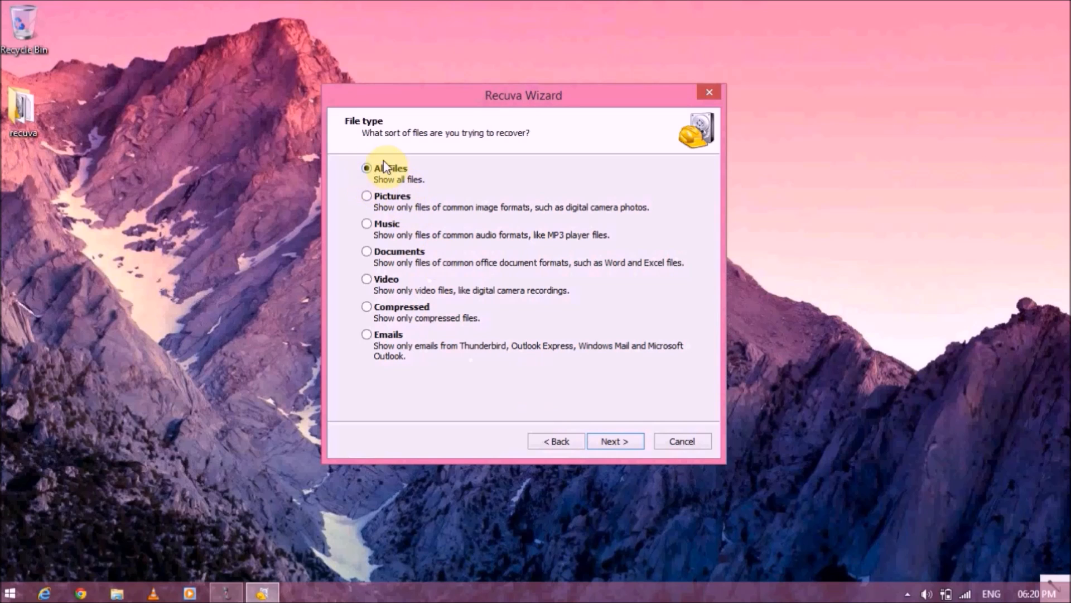
mouse_move(393, 198)
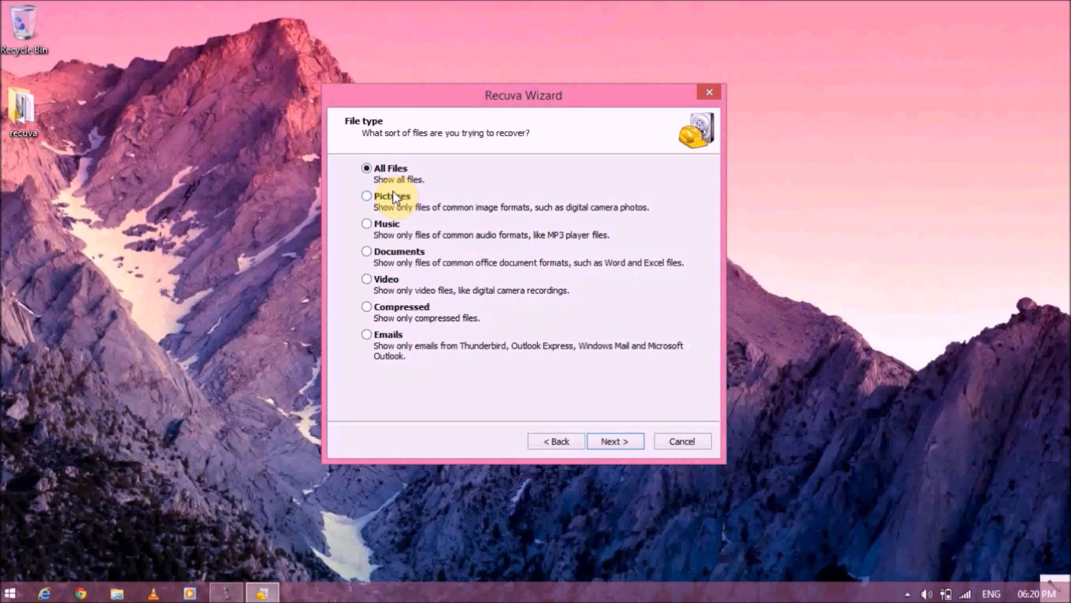
mouse_move(399, 257)
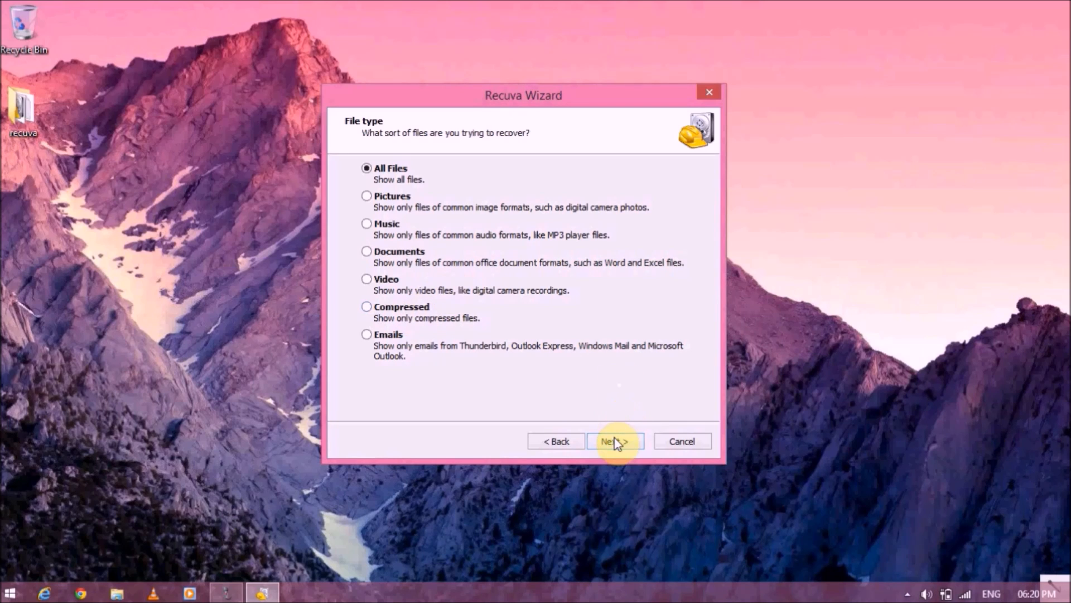
Keep All Files and set the search location to MICRO SD (H:).
click(614, 441)
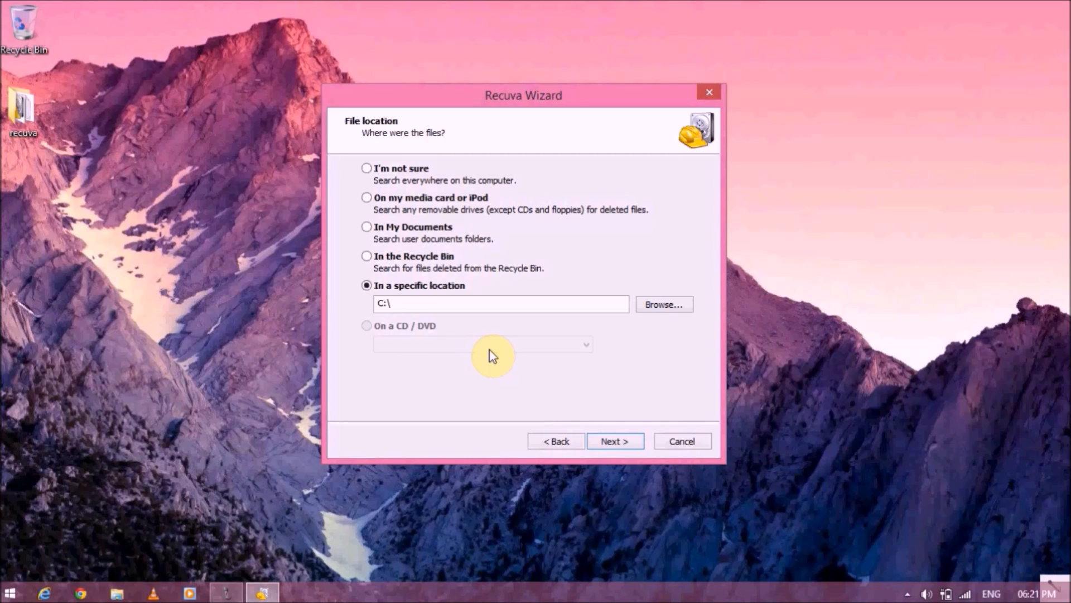
mouse_move(389, 174)
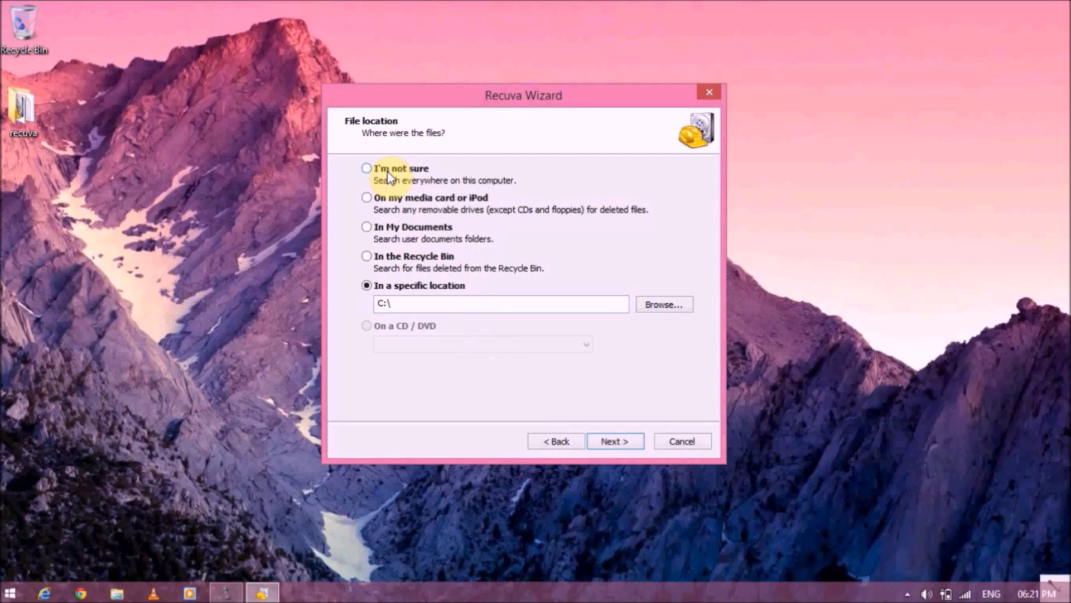
click(367, 168)
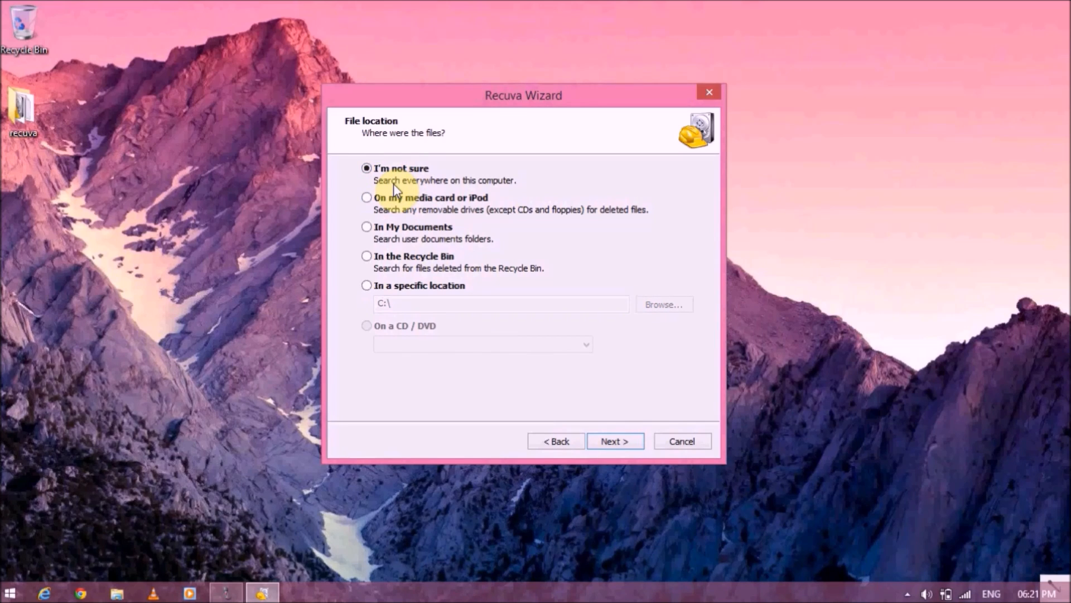
mouse_move(412, 258)
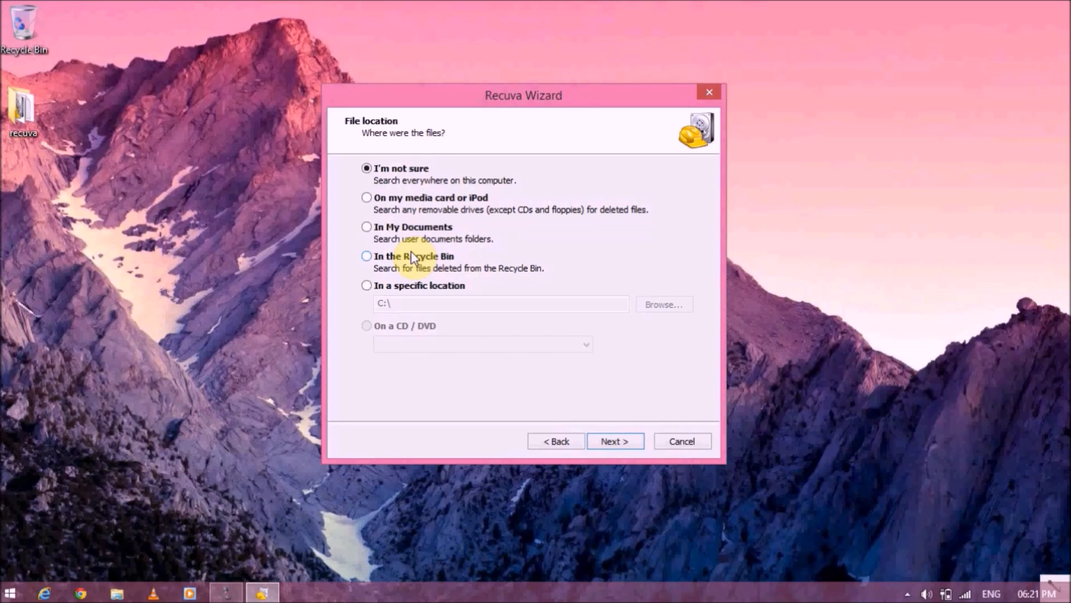
mouse_move(429, 265)
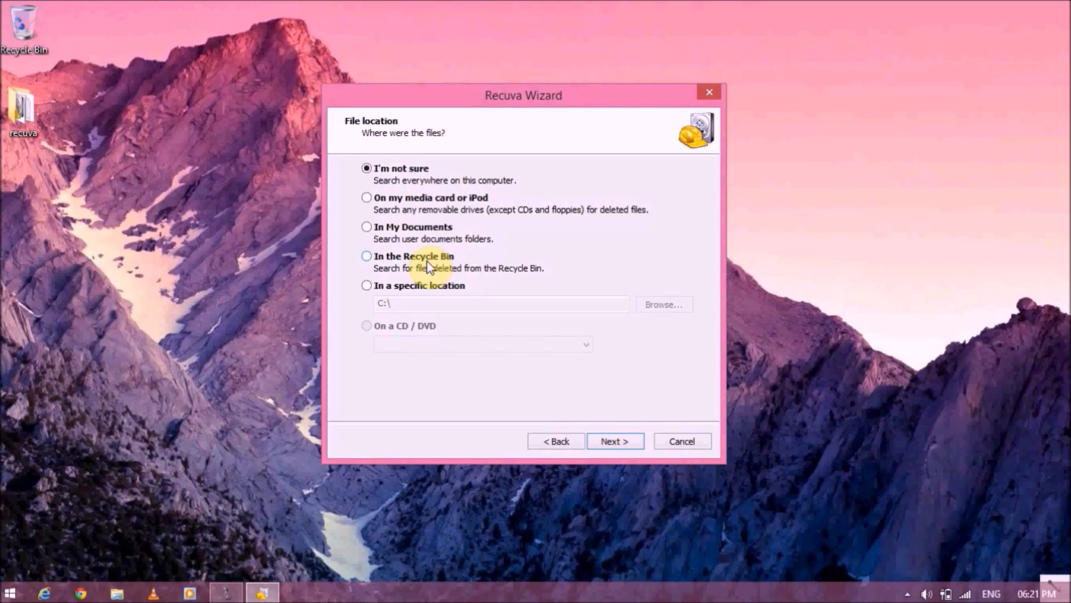
click(367, 285)
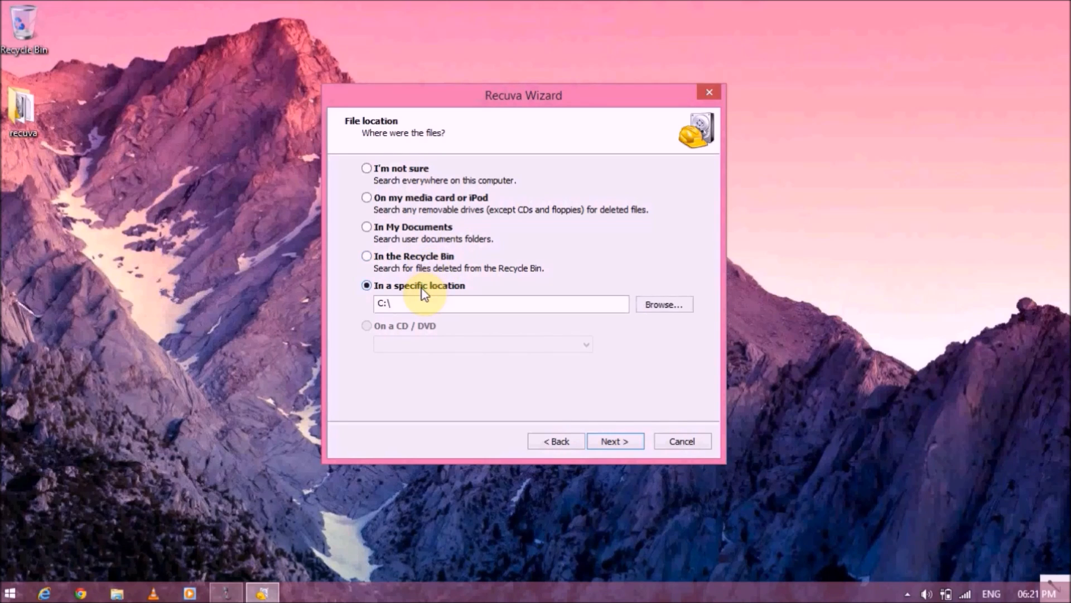
mouse_move(399, 338)
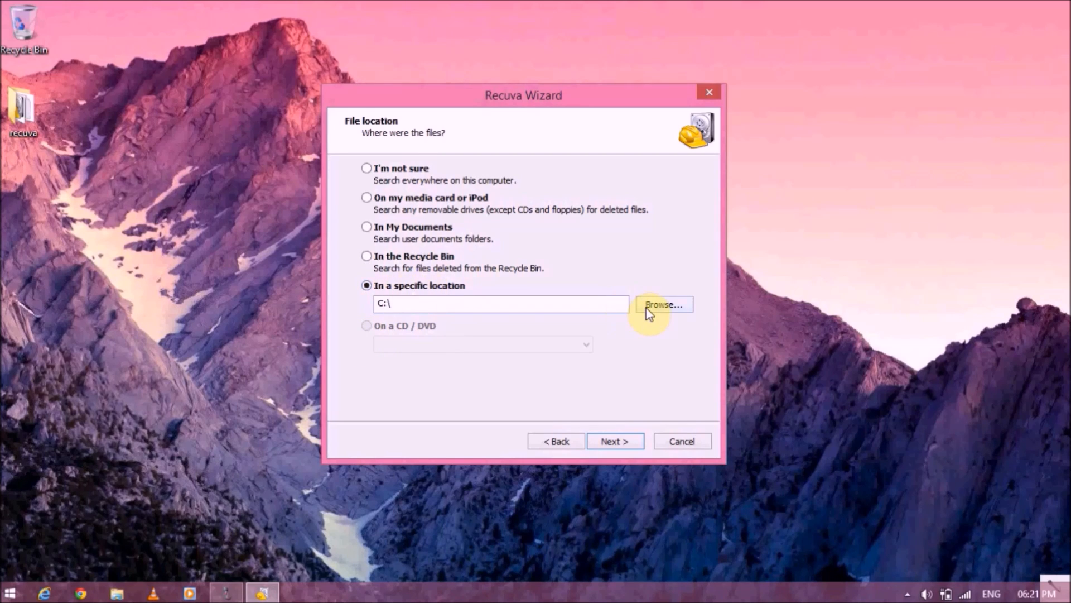
click(663, 304)
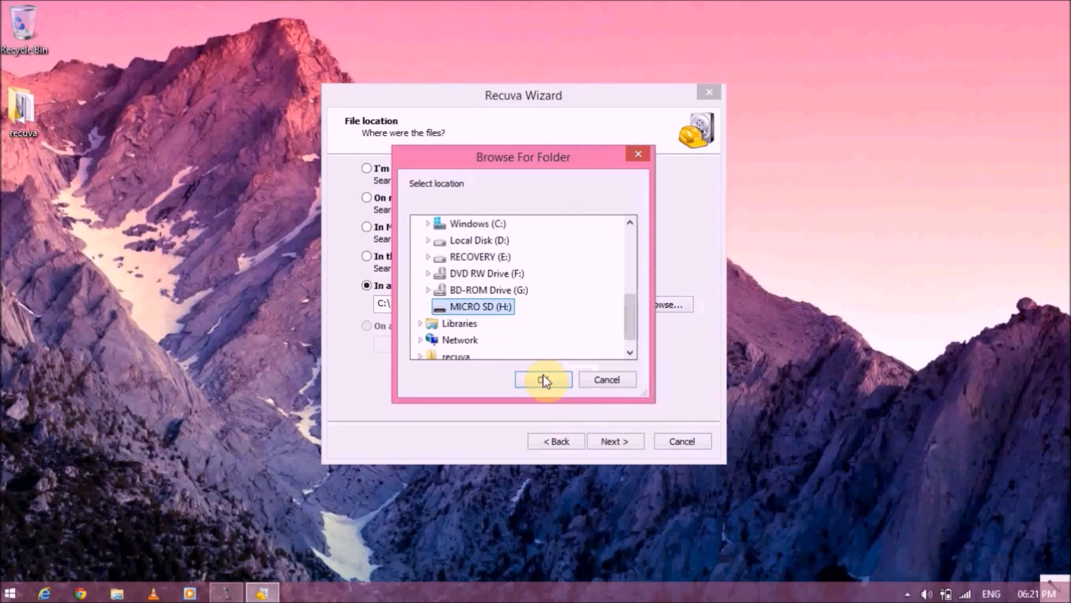
click(543, 380)
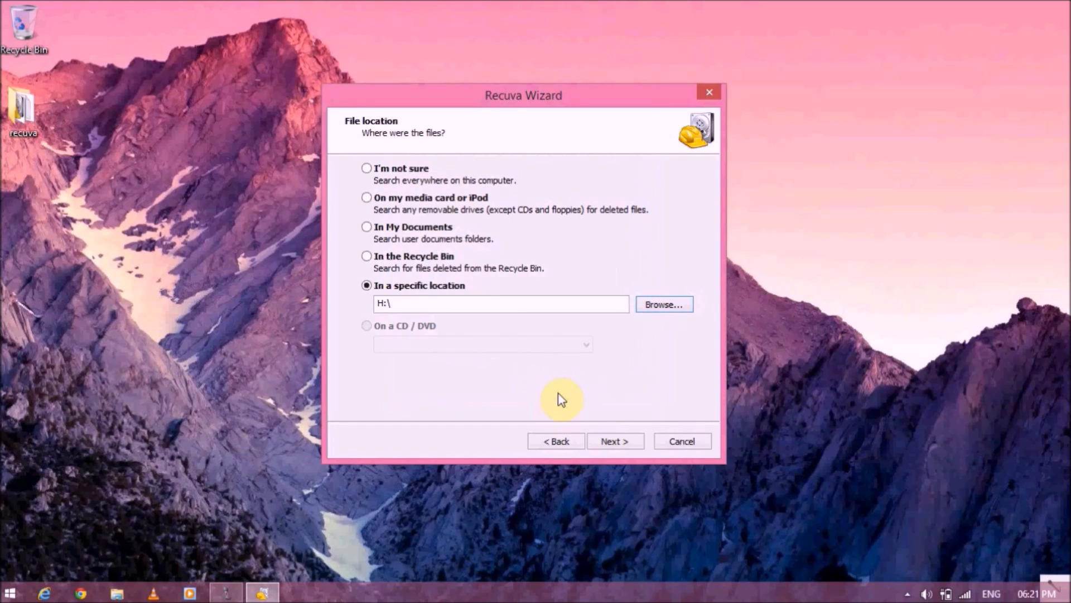
Start the scan of H:\ from the wizard's final page.
click(614, 441)
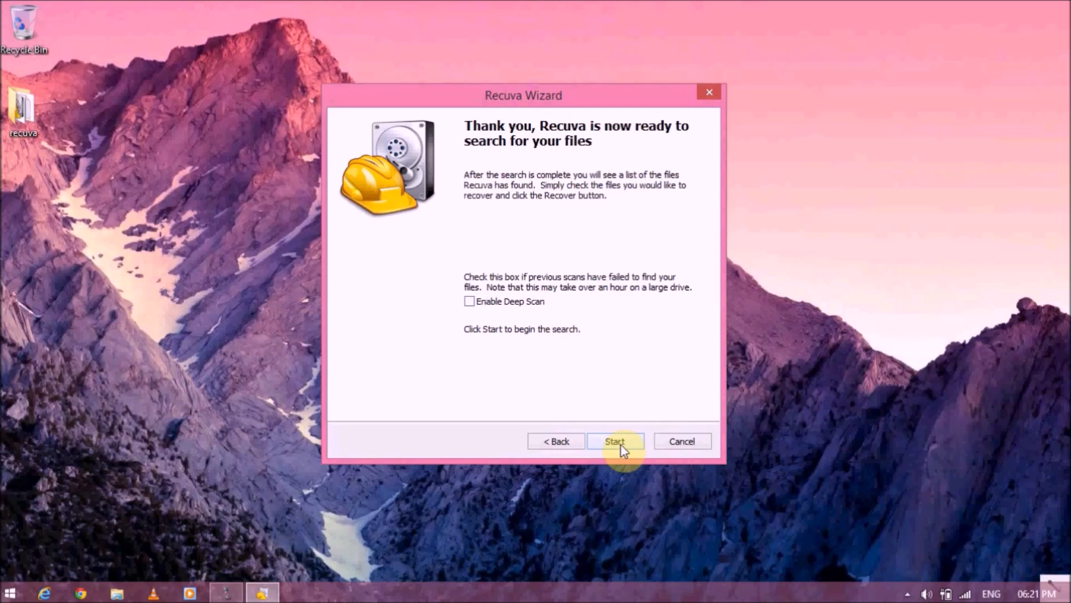
click(614, 441)
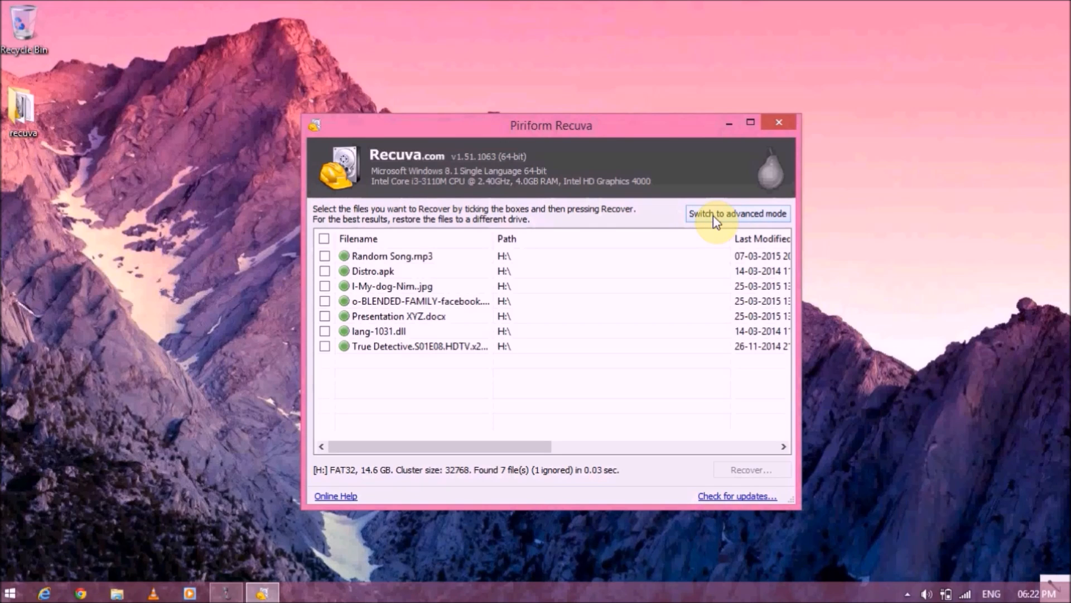
Switch to advanced mode and preview the o-BLENDED-FAMILY beach photo.
click(737, 214)
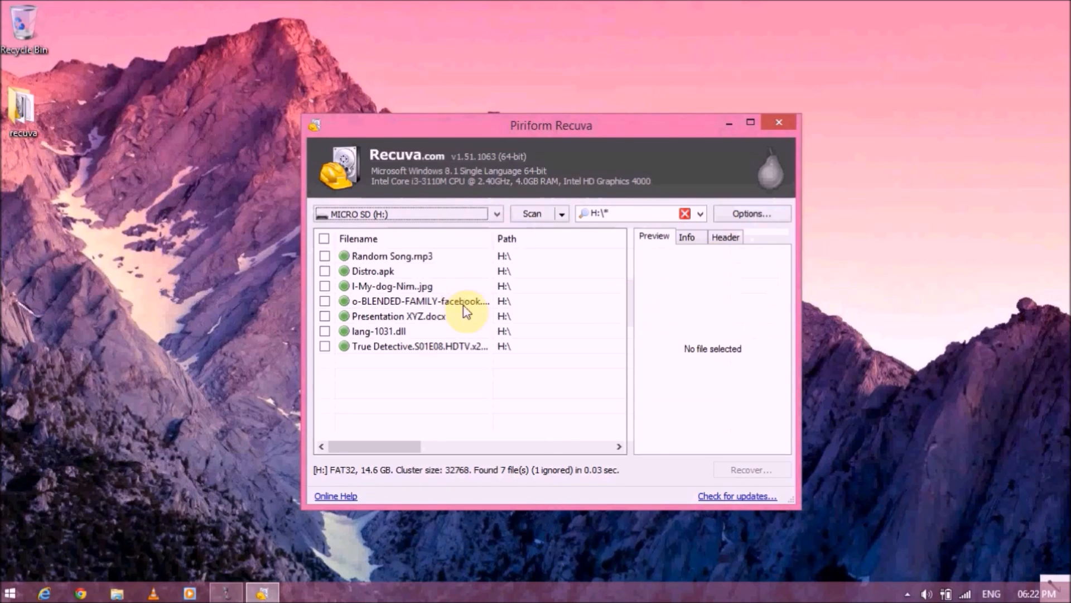
mouse_move(392, 271)
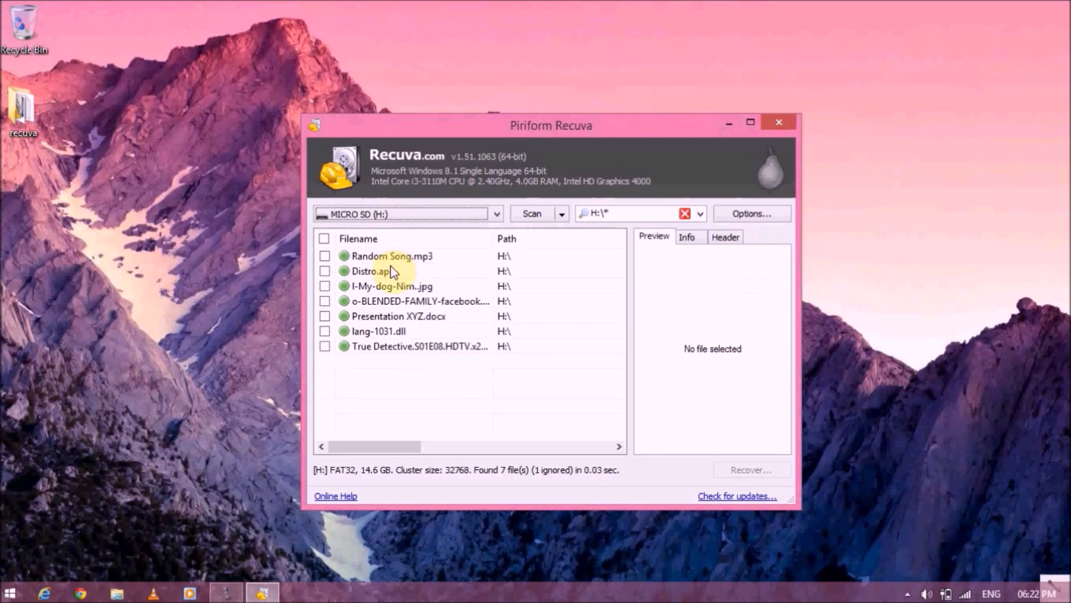
mouse_move(390, 286)
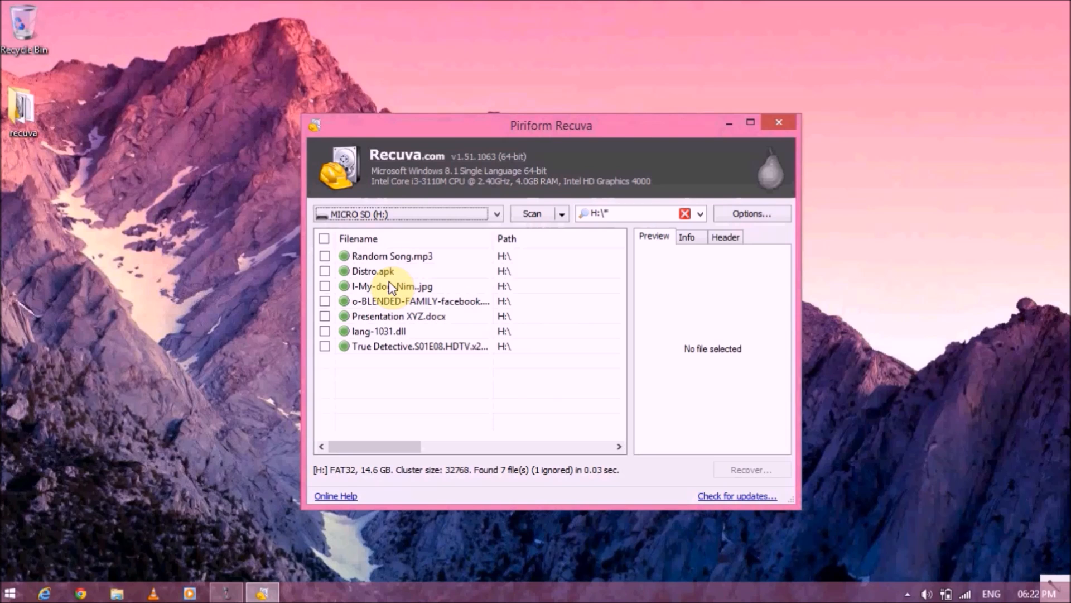
click(419, 301)
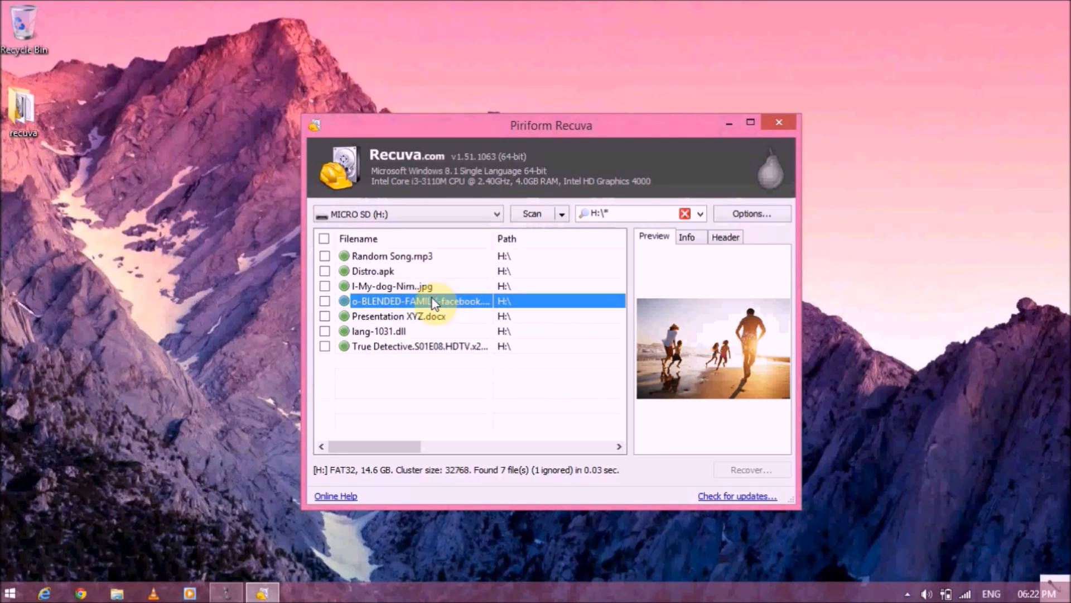
mouse_move(410, 321)
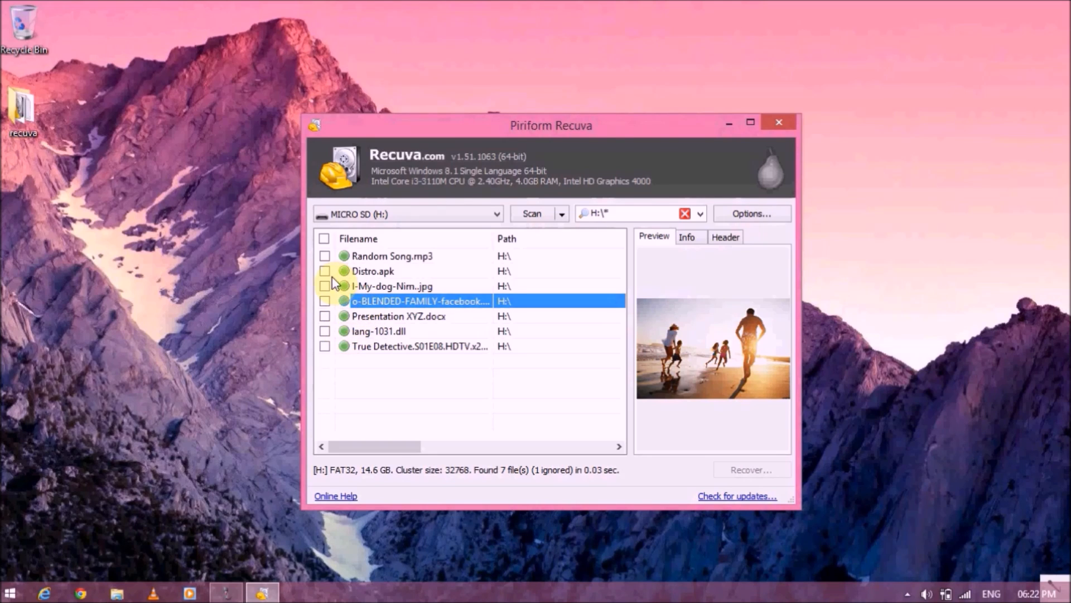
Tick all seven found files, including the song, and choose Recover.
click(325, 255)
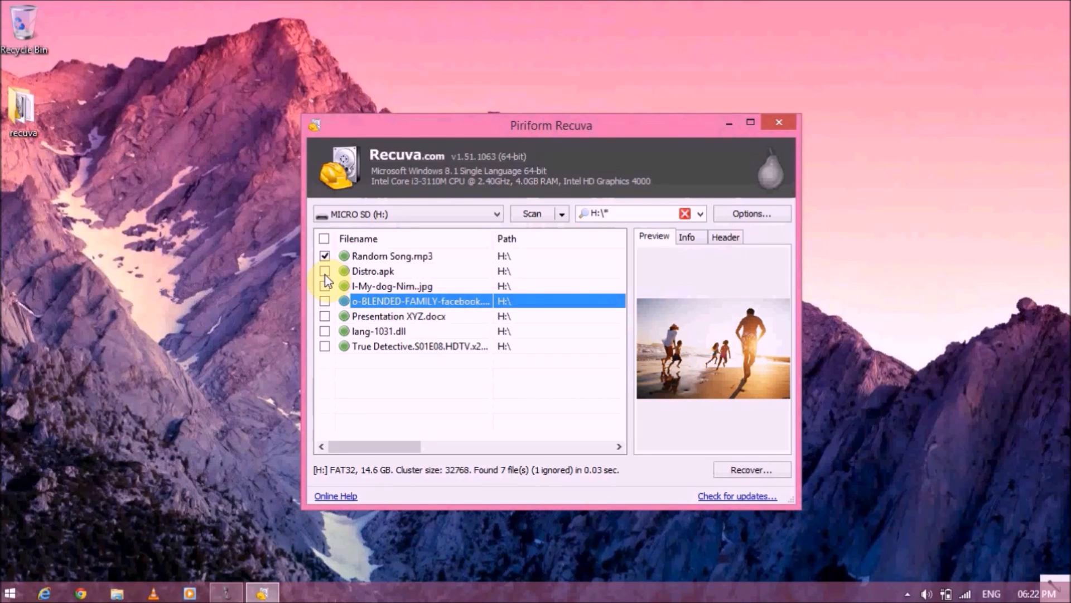
click(325, 270)
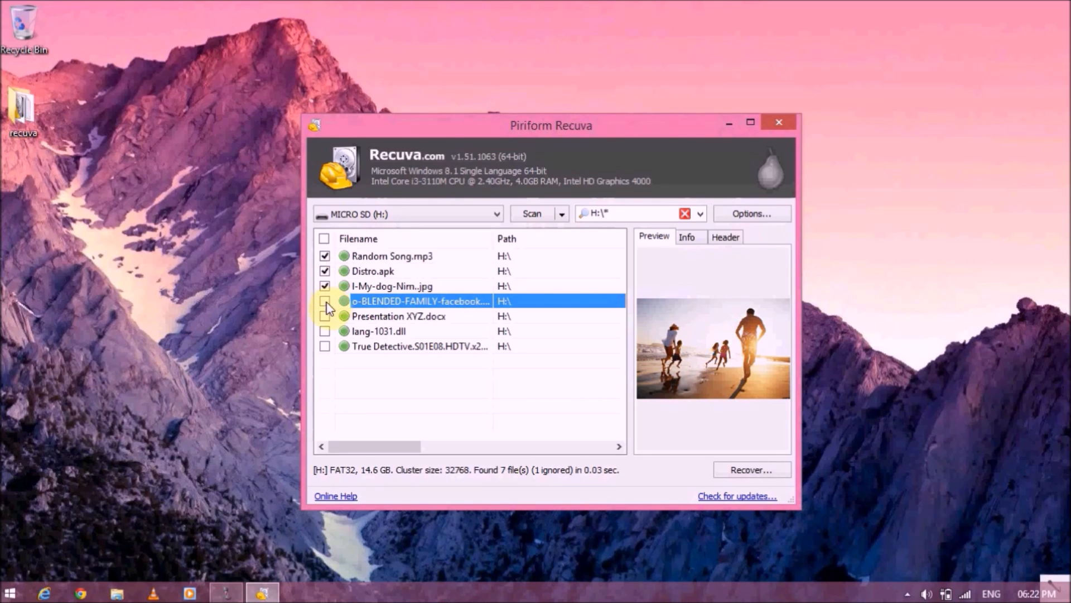
click(325, 239)
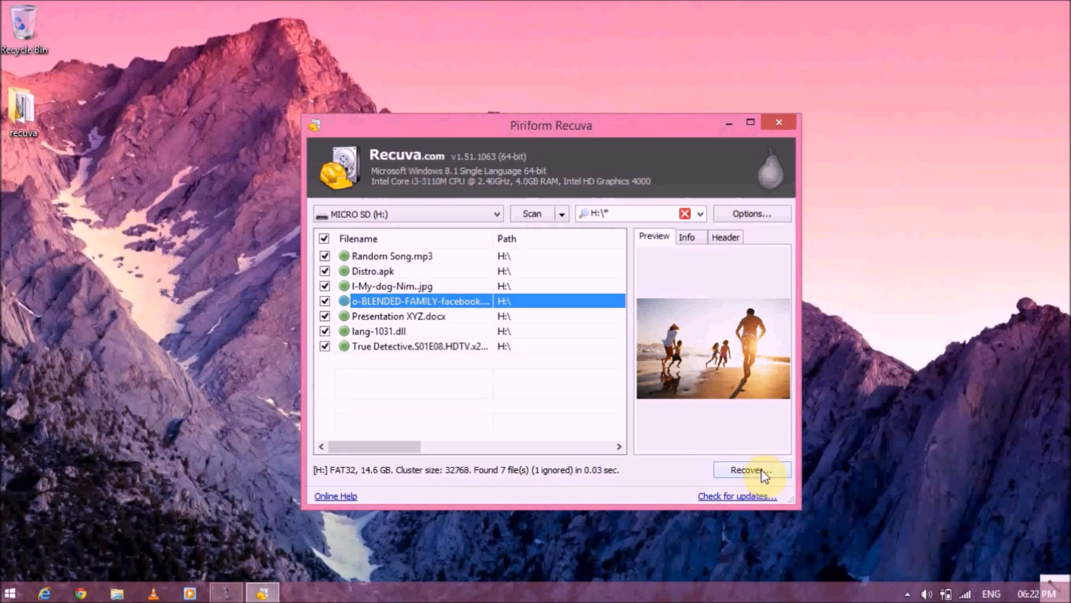
click(752, 469)
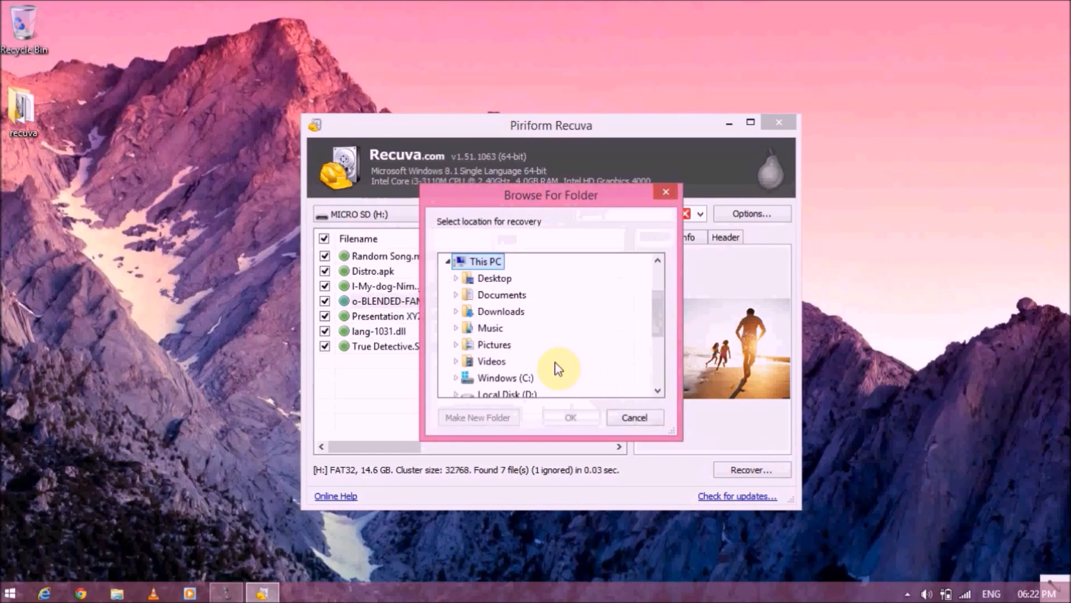
Recover the files to the Desktop and dismiss the 7-files-recovered summary.
click(456, 265)
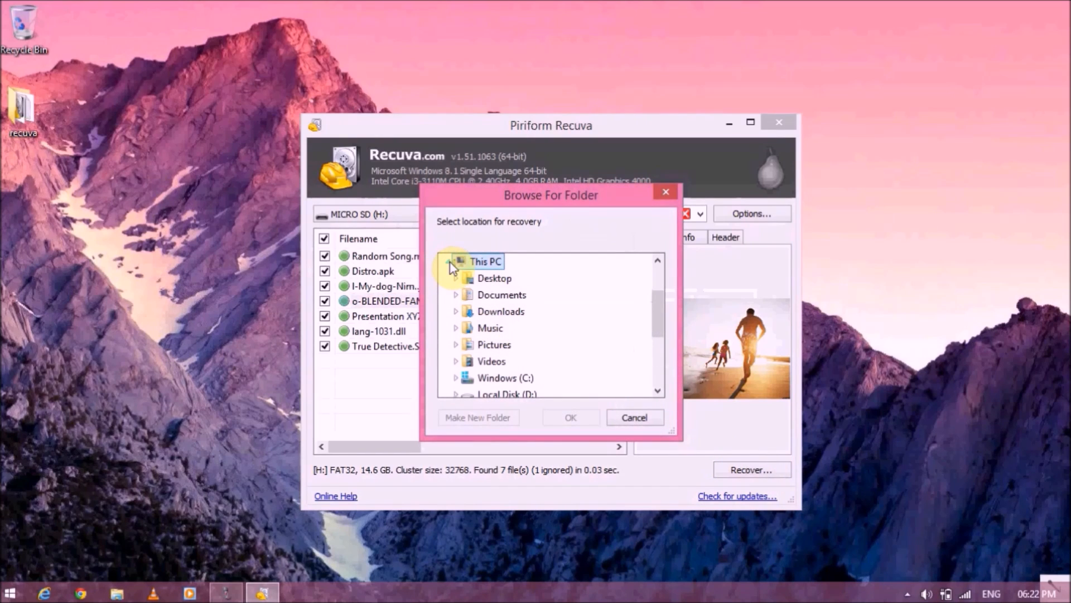
scroll(down, 3)
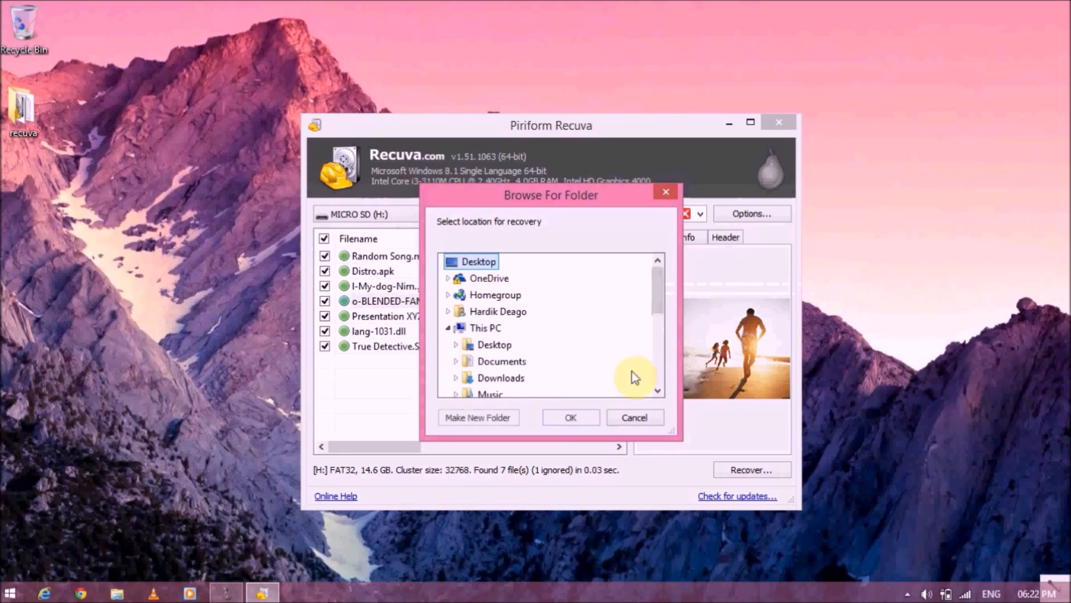
click(570, 417)
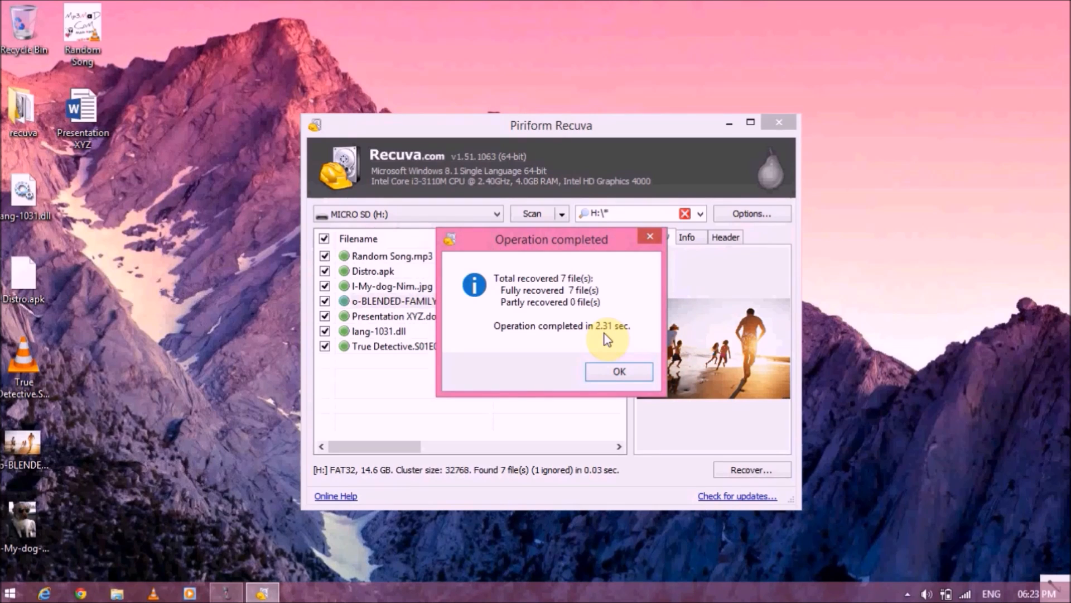
click(617, 371)
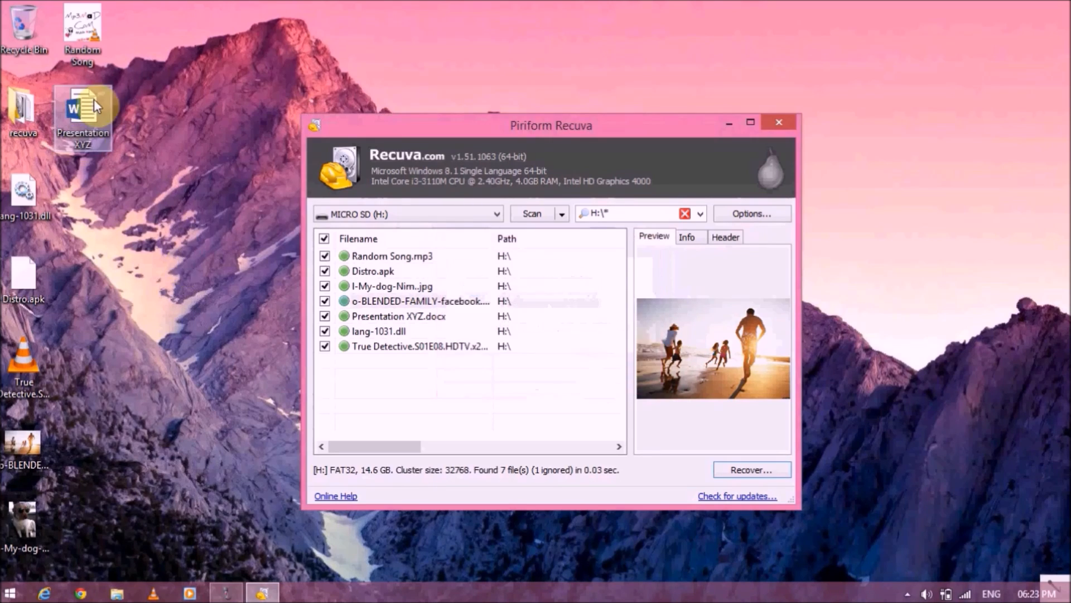